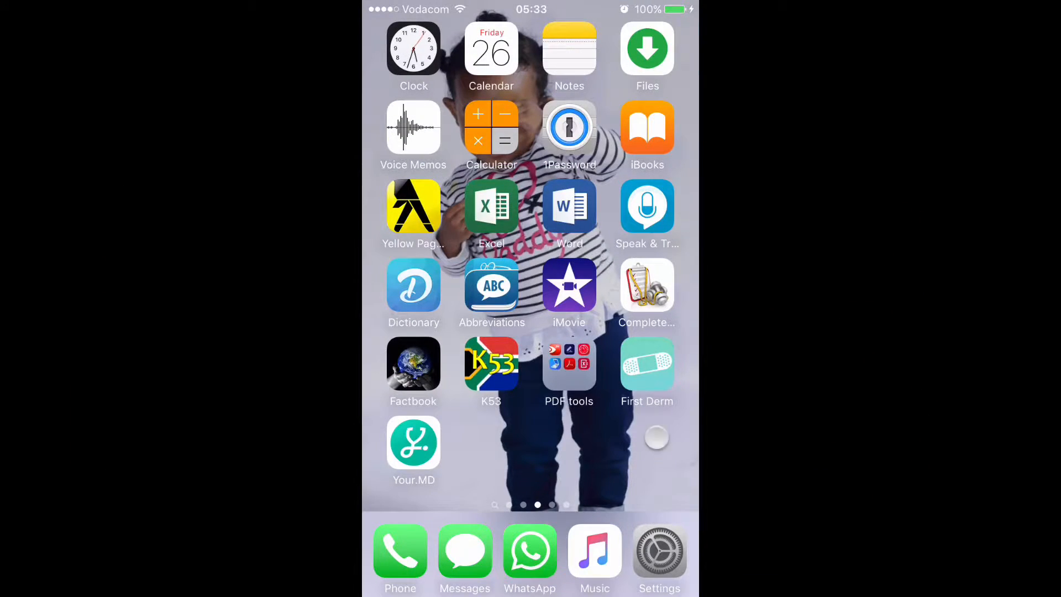
# - Swipe to the last Home Screen page holding the games and the Extras folder
pyautogui.hscroll(-3)
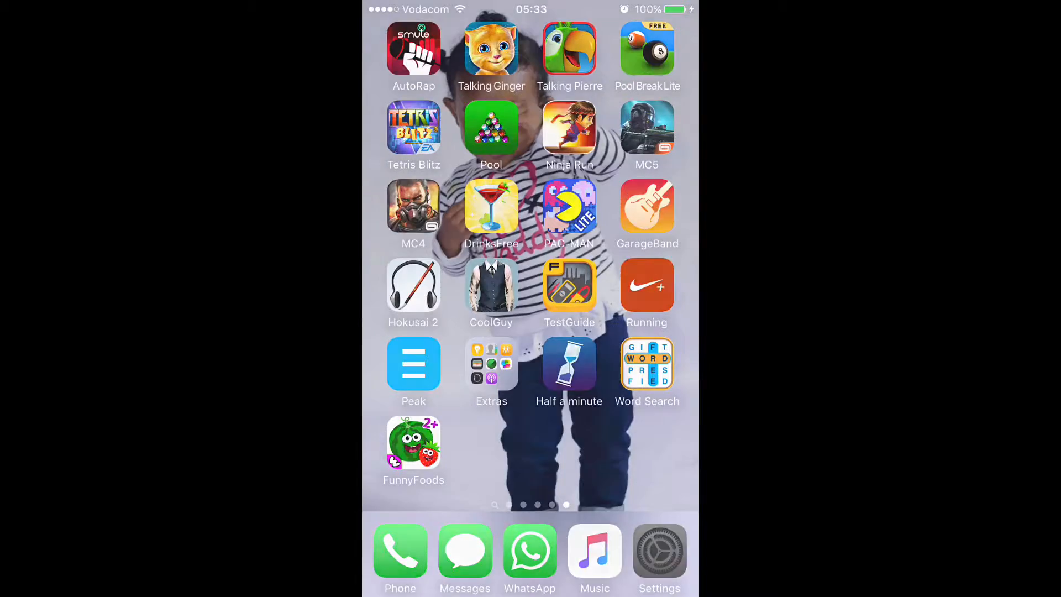
# - Switch Low Power Mode on under Battery and return to the home screen
pyautogui.click(660, 551)
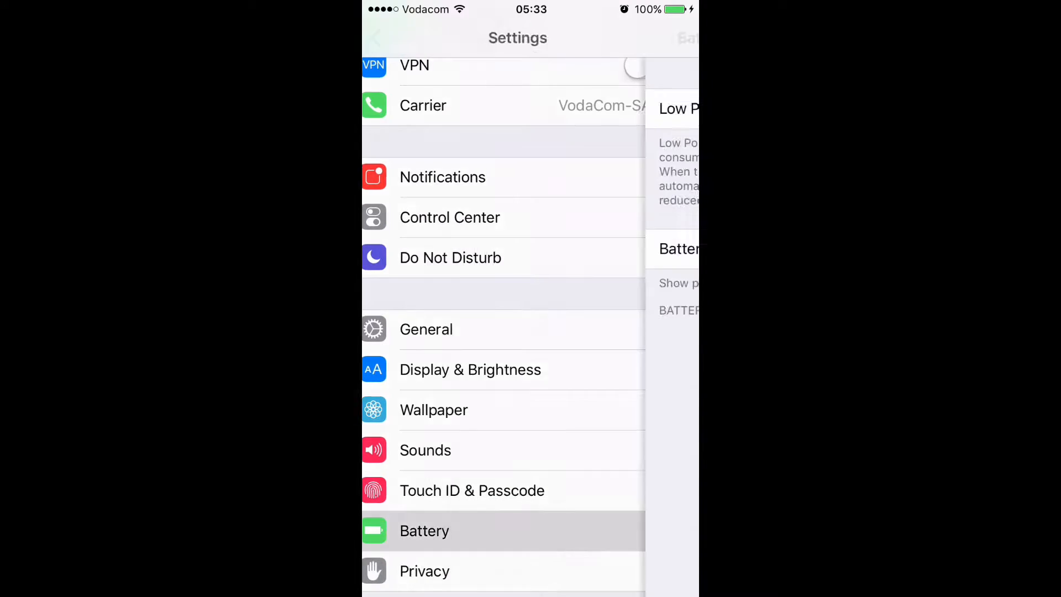
pyautogui.click(446, 531)
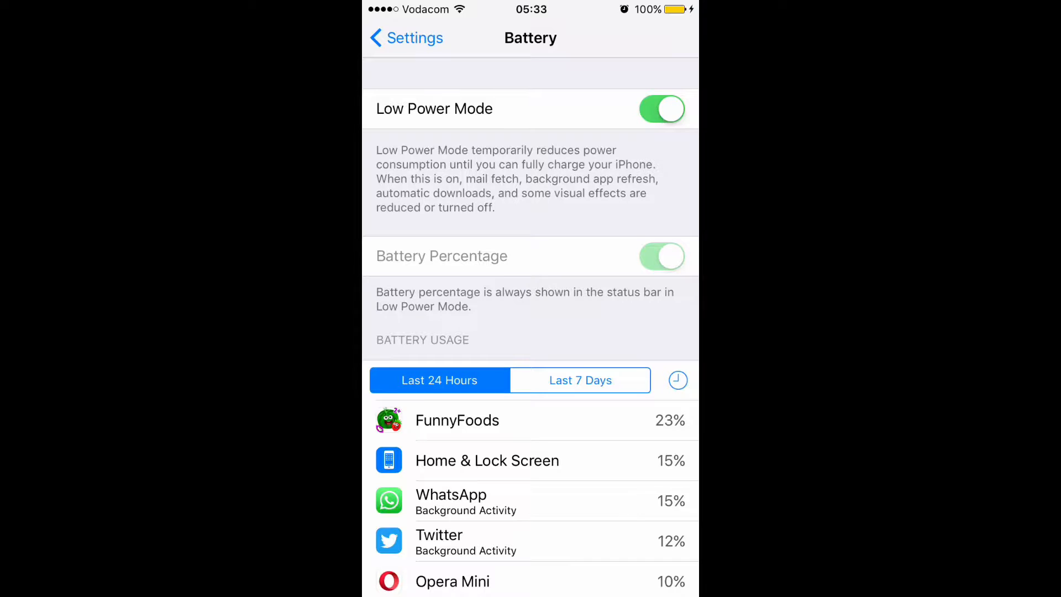
pyautogui.click(405, 38)
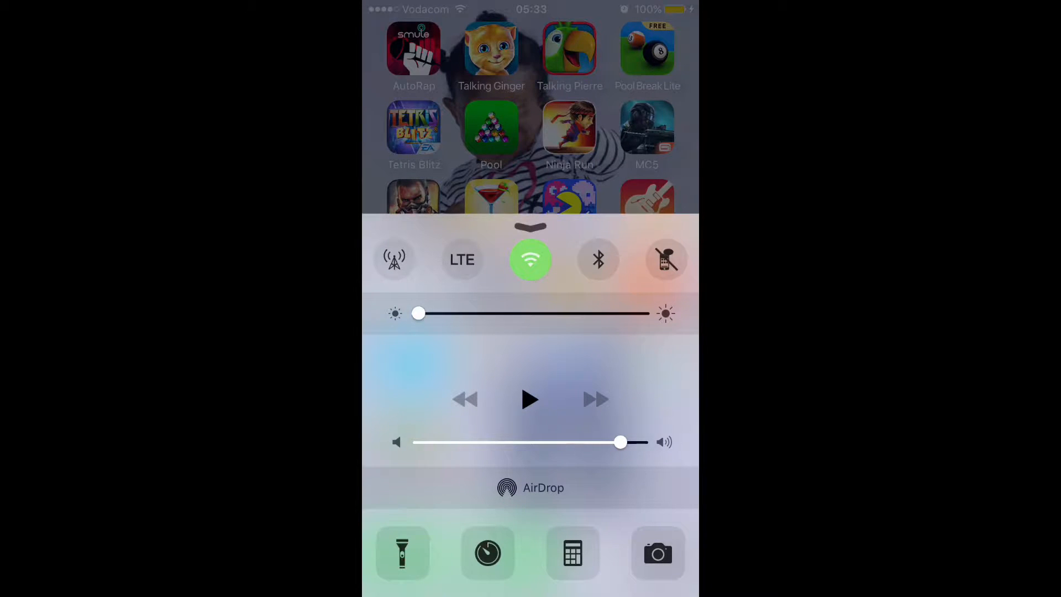
# - Dismiss Control Center, toggle Auto-Brightness under Display & Brightness, and return home
pyautogui.moveTo(419, 313); pyautogui.dragTo(520, 313)
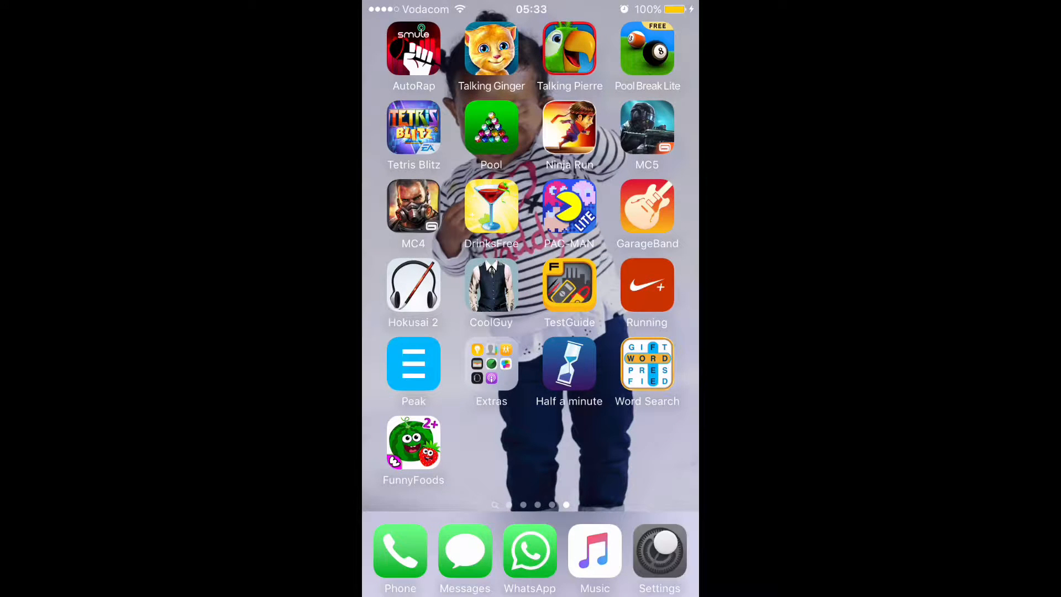
pyautogui.click(659, 552)
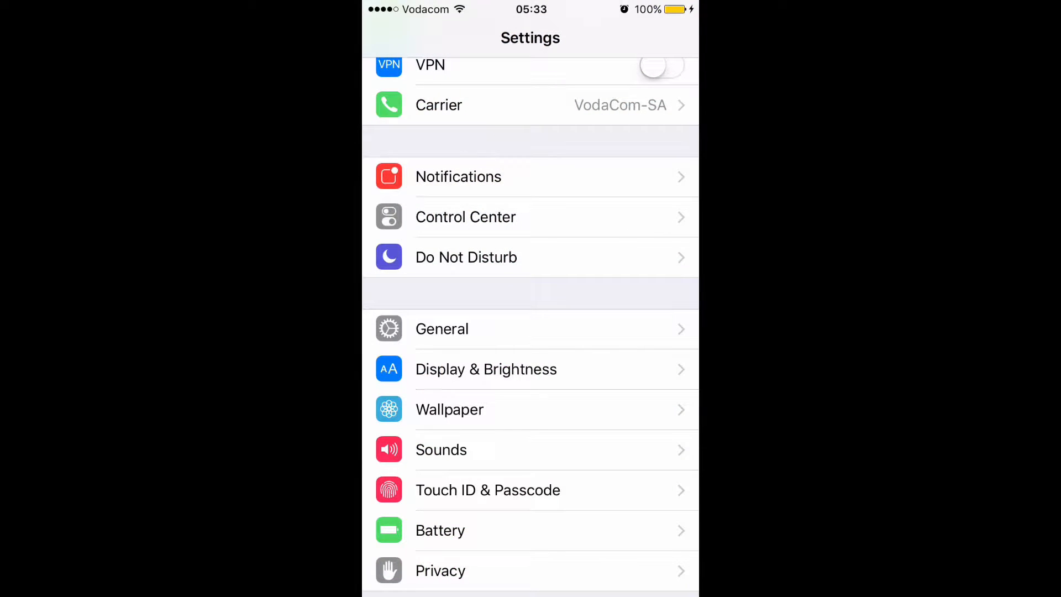
pyautogui.click(486, 369)
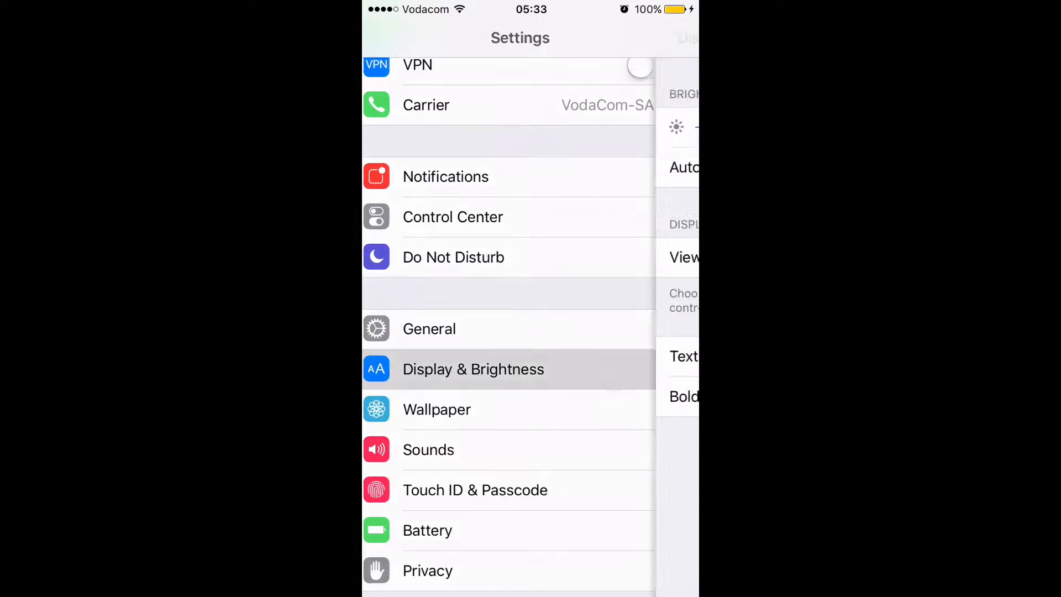
pyautogui.click(473, 369)
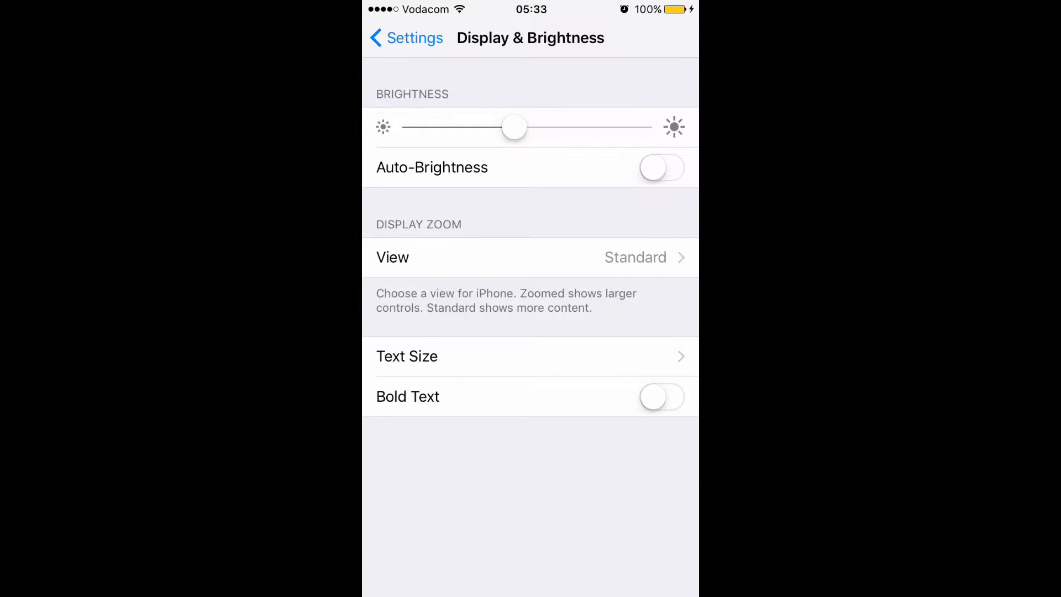
pyautogui.click(661, 169)
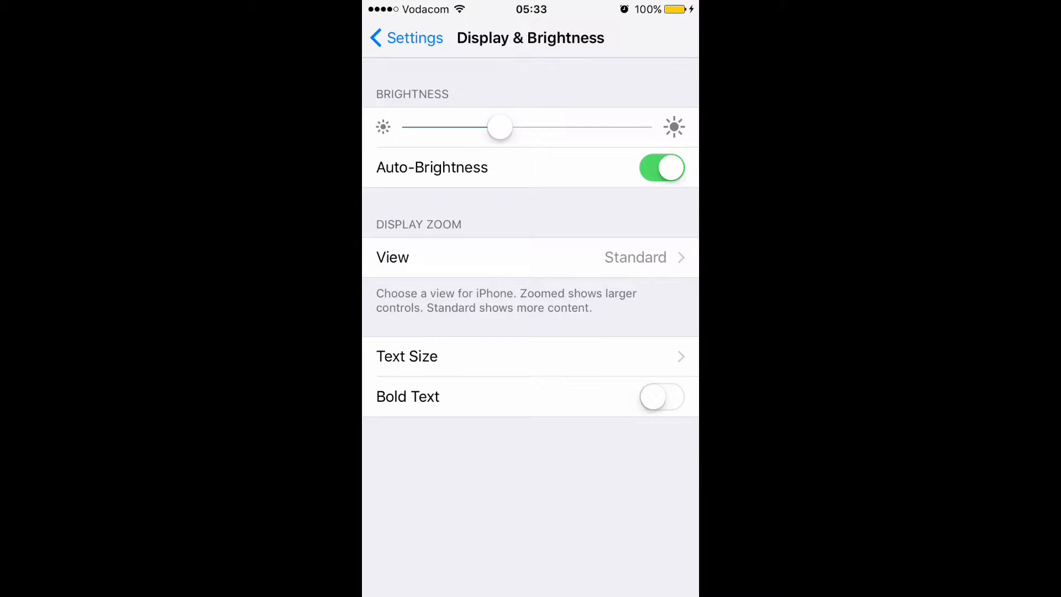
pyautogui.click(406, 37)
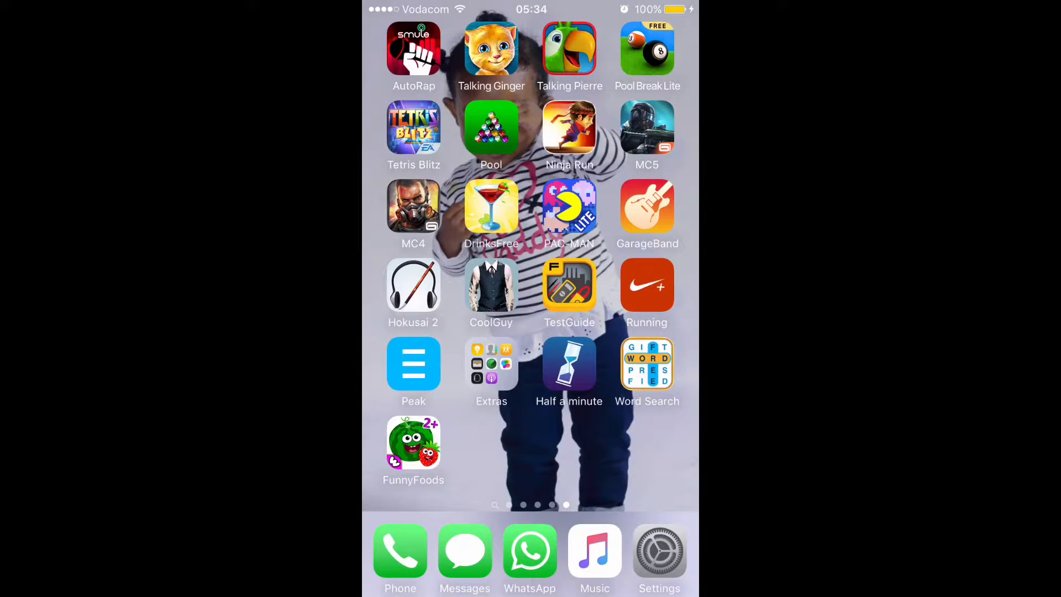
# - From the Extras folder's Battery app, scroll the Today view and run Boost Memory
pyautogui.click(490, 365)
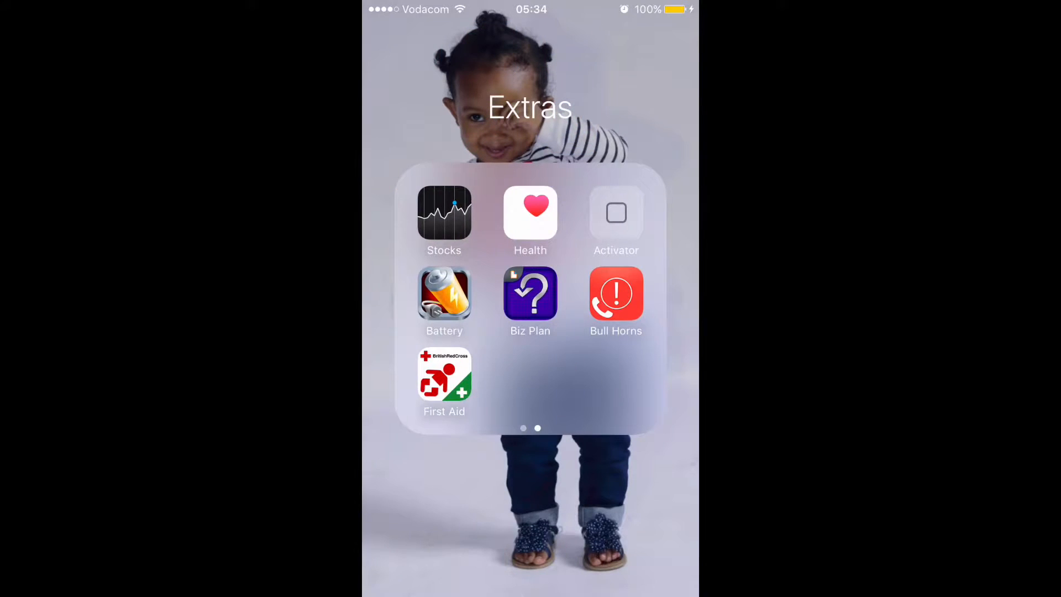
pyautogui.click(444, 293)
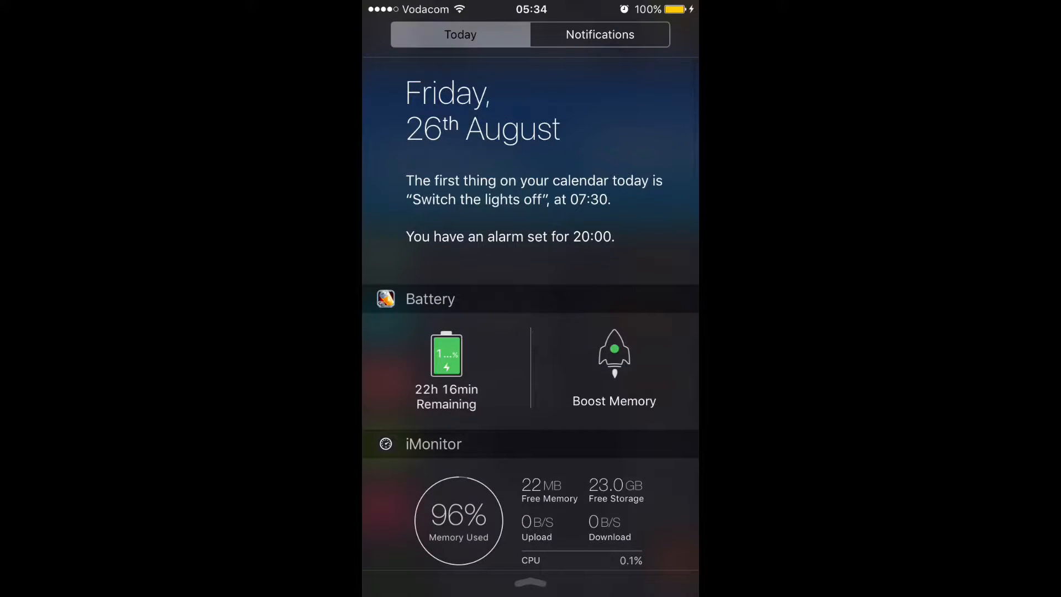
pyautogui.scroll(-3)
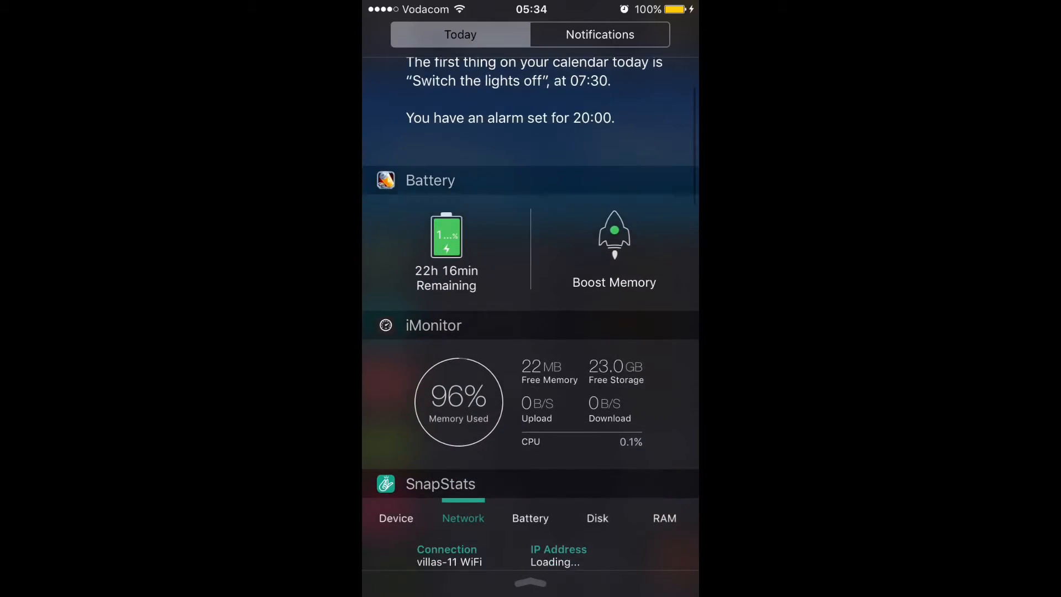
pyautogui.scroll(-3)
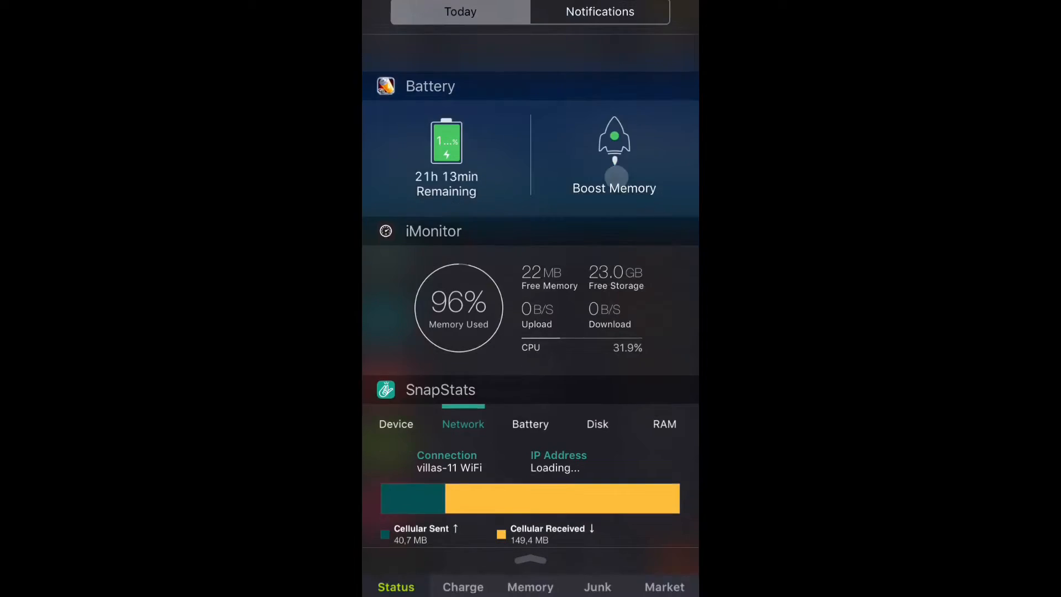
pyautogui.click(615, 149)
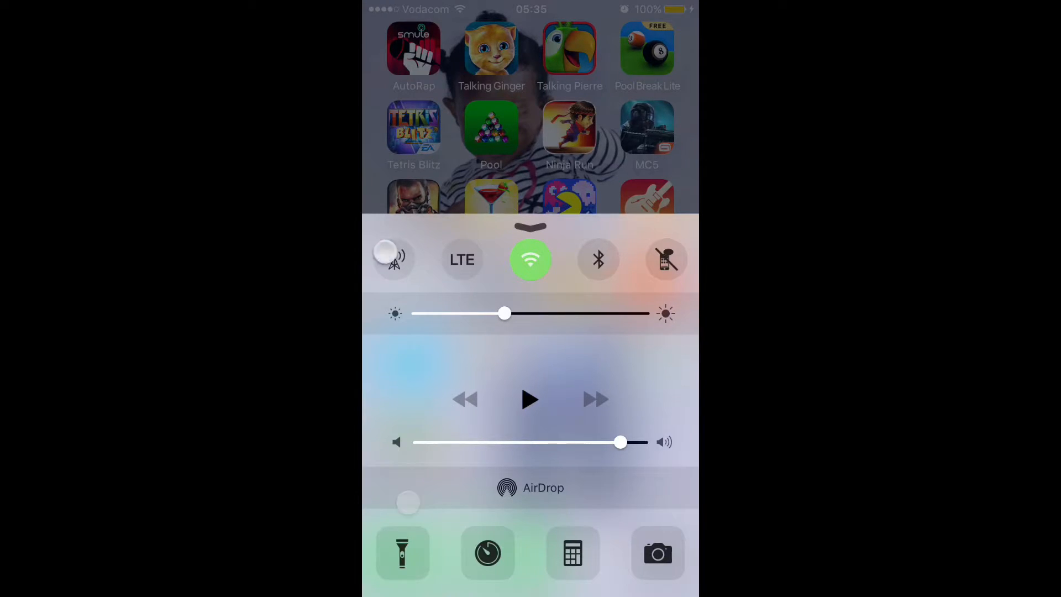
# - Choose 3G under Cellular > Voice & Data and return to the home screen
pyautogui.click(395, 259)
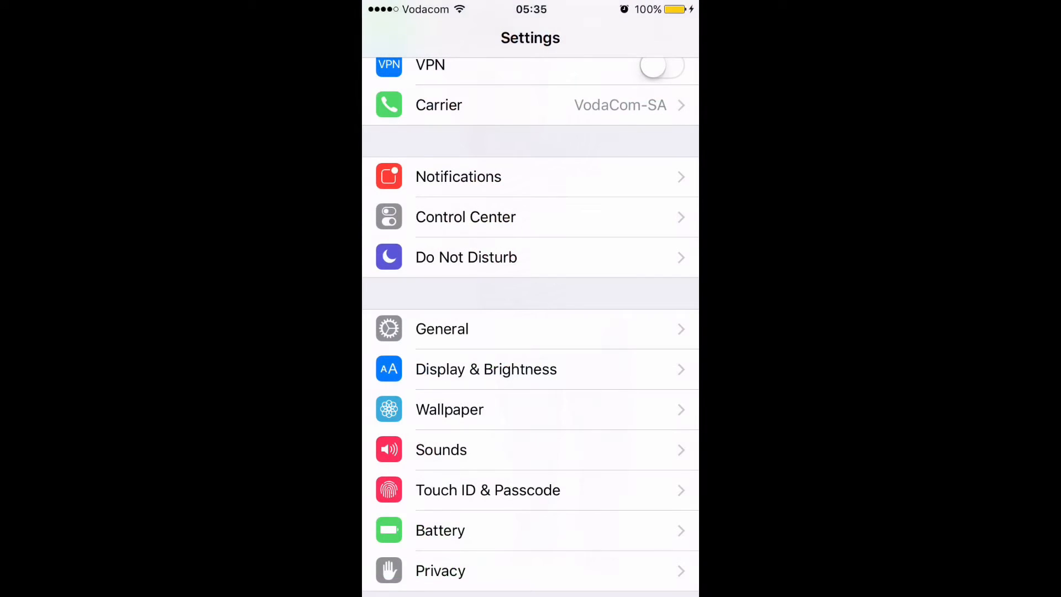
pyautogui.scroll(-3)
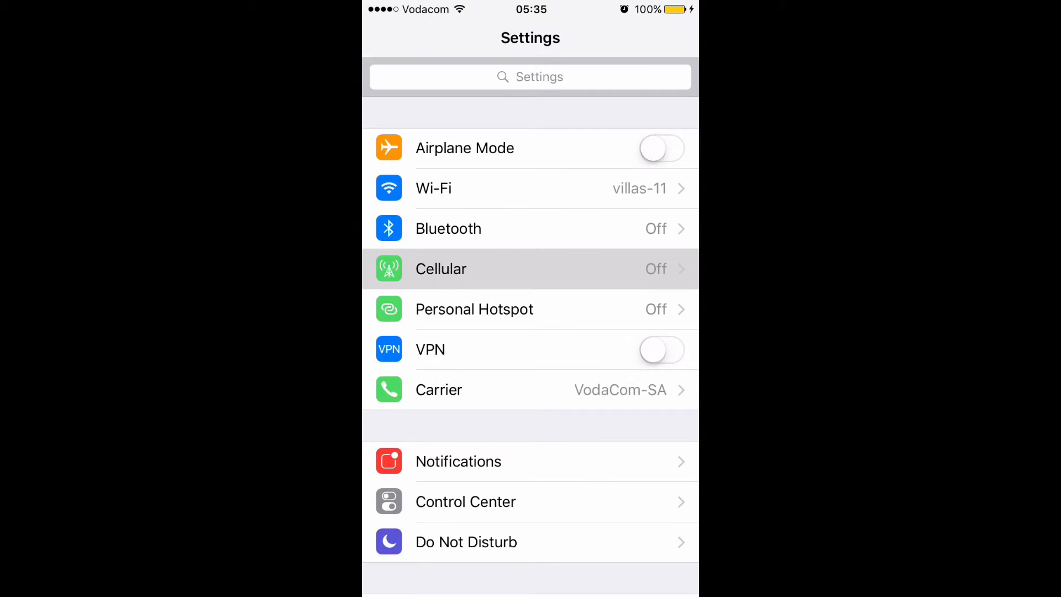
pyautogui.click(440, 269)
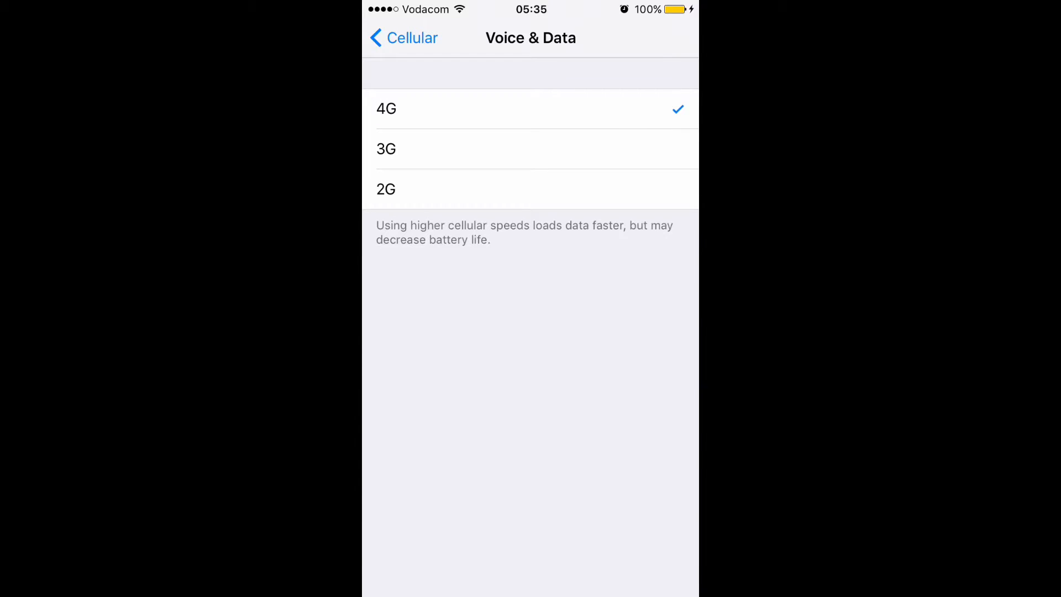
pyautogui.click(402, 37)
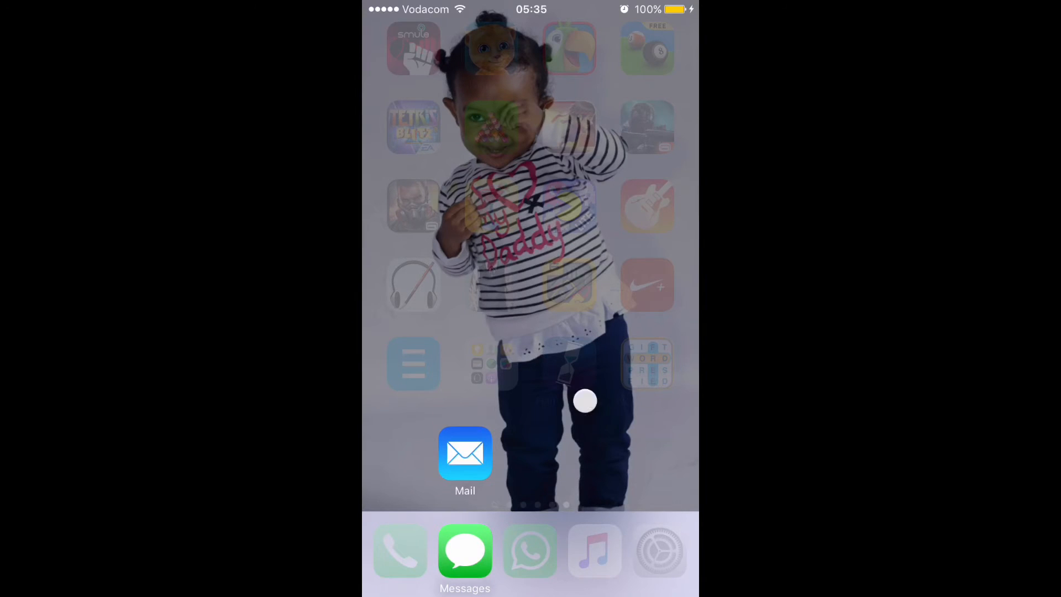
# - Bring up Control Center and toggle Cellular Data to Off
pyautogui.moveTo(529, 582); pyautogui.dragTo(530, 271)
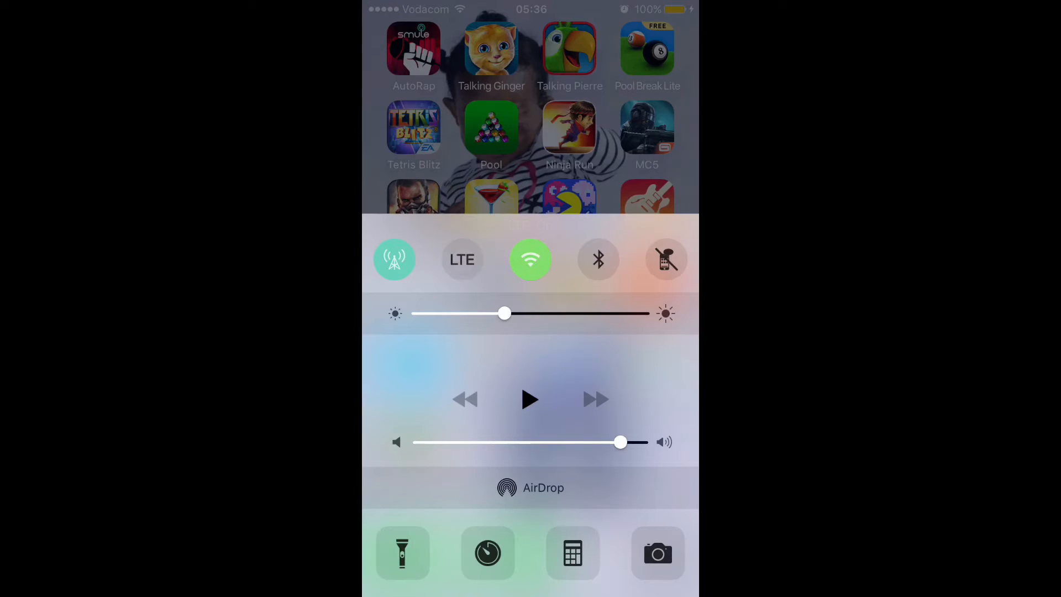
pyautogui.click(394, 258)
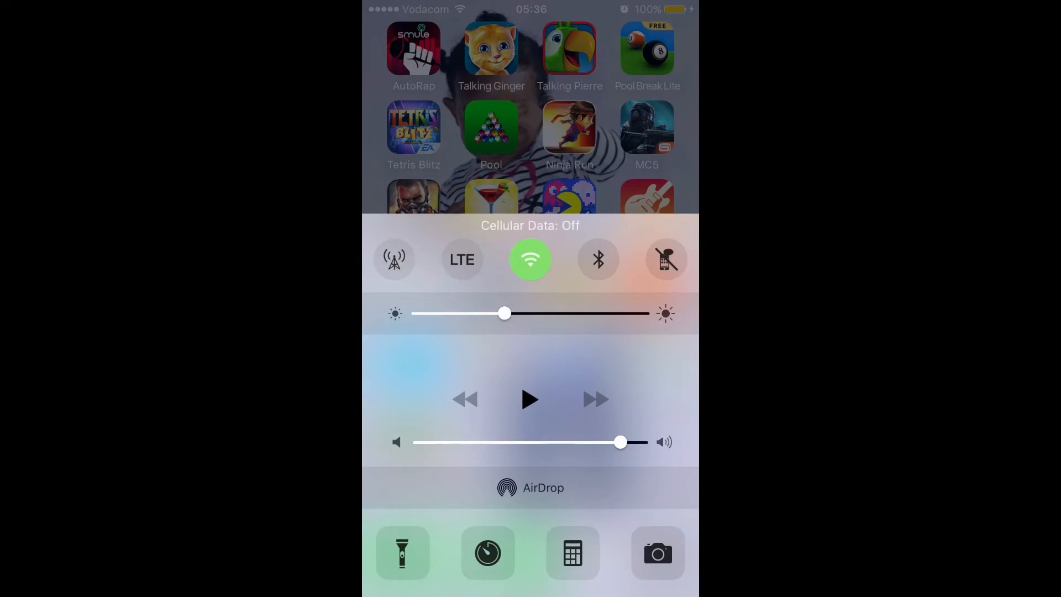